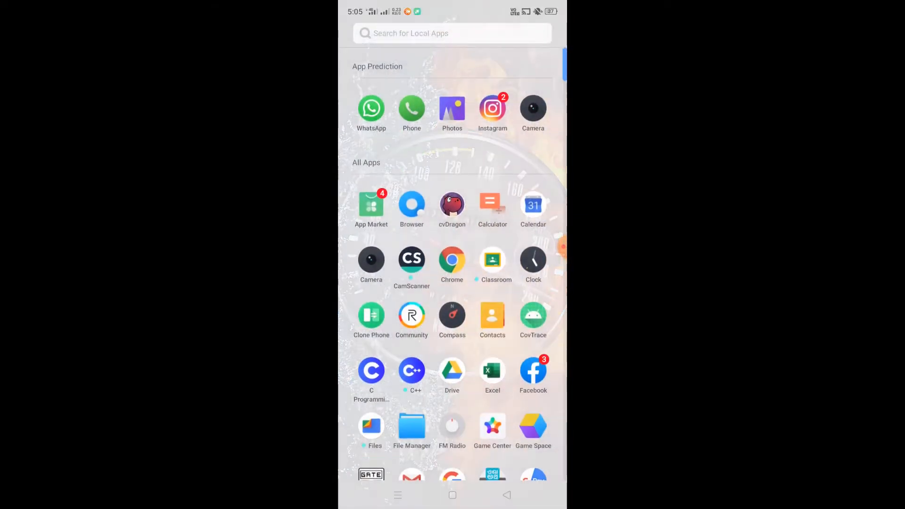
Launch CovTrace from the app drawer to reach its welcome screen.
{"action": "scroll", "scroll_direction": "down", "scroll_amount": 3}
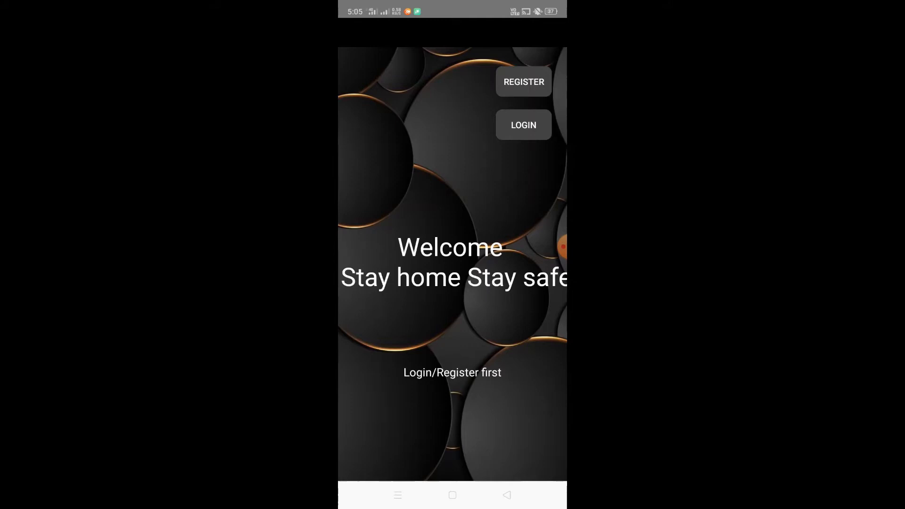
{"action": "left_click", "coordinate": [523, 81]}
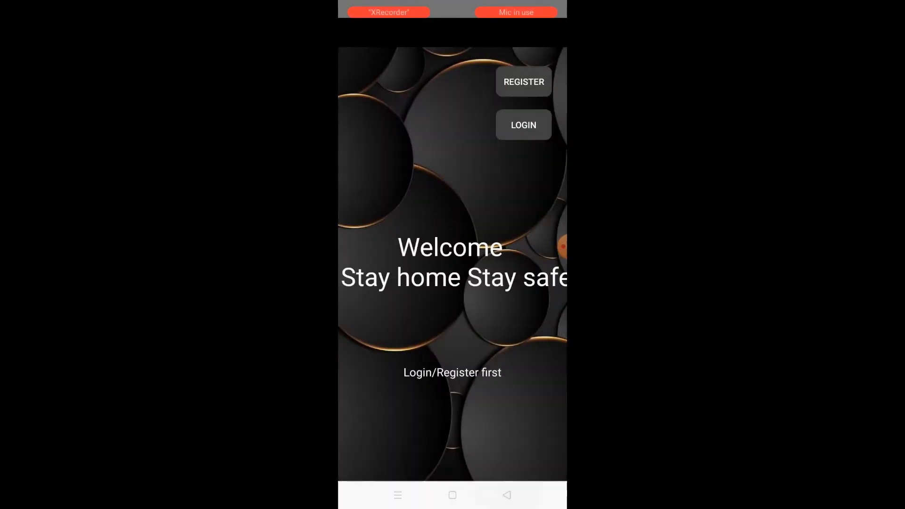
{"action": "left_click", "coordinate": [522, 126]}
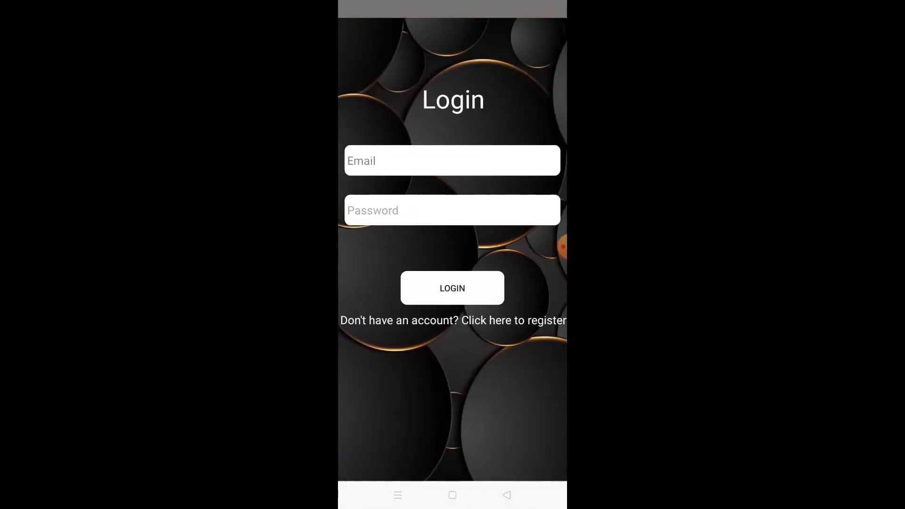
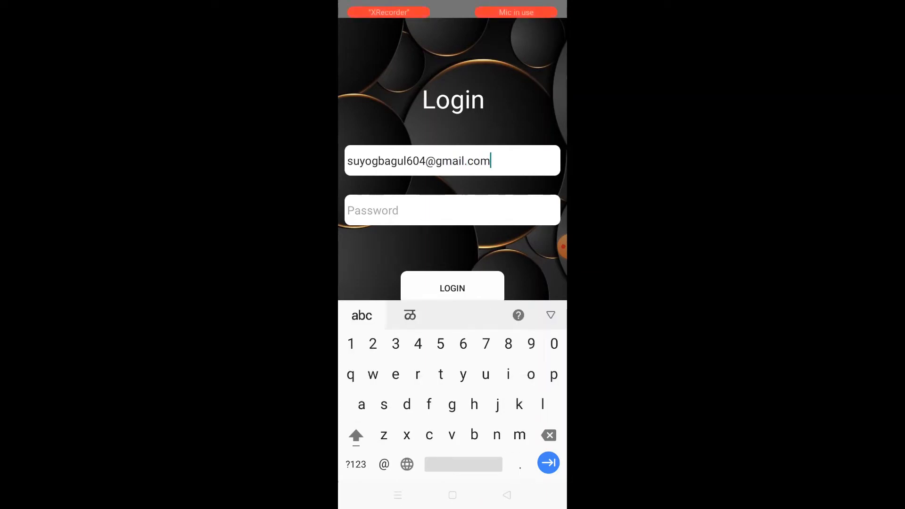
Enter the password and submit to reach the logged-in home screen.
{"action": "left_click", "coordinate": [452, 210]}
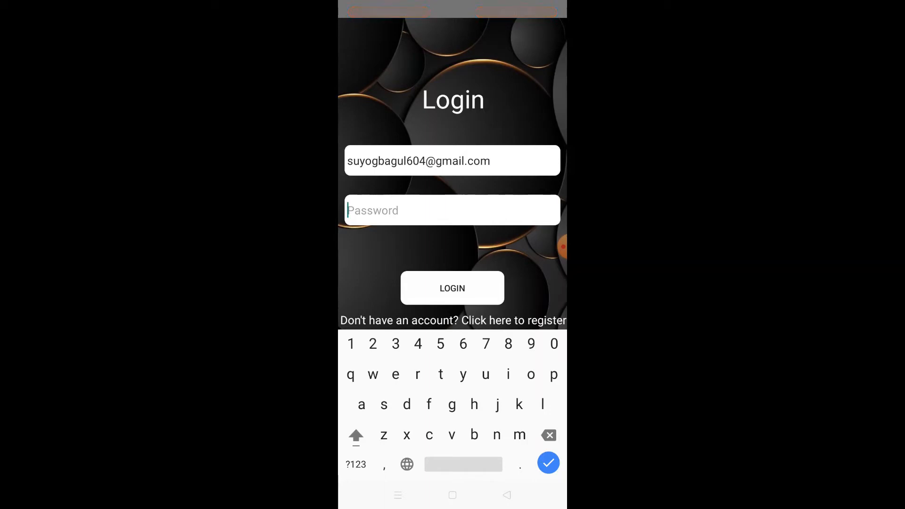
{"action": "type", "text": "b"}
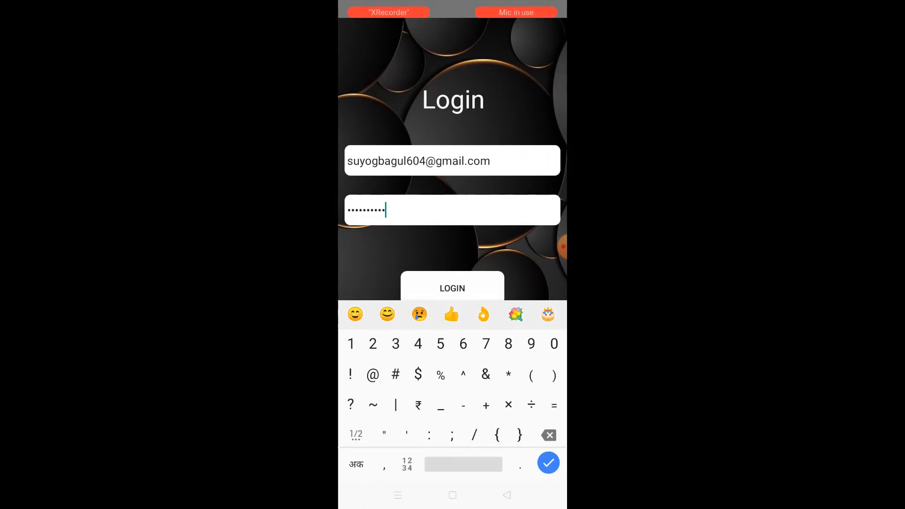
{"action": "left_click", "coordinate": [451, 289]}
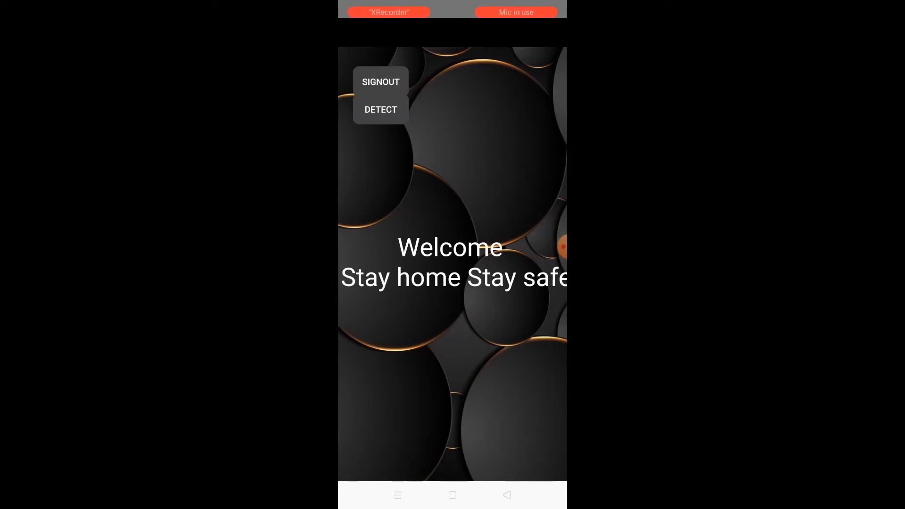
Allow Bluetooth and discover nearby devices, finding one with its MAC address and timestamp.
{"action": "left_click", "coordinate": [380, 109]}
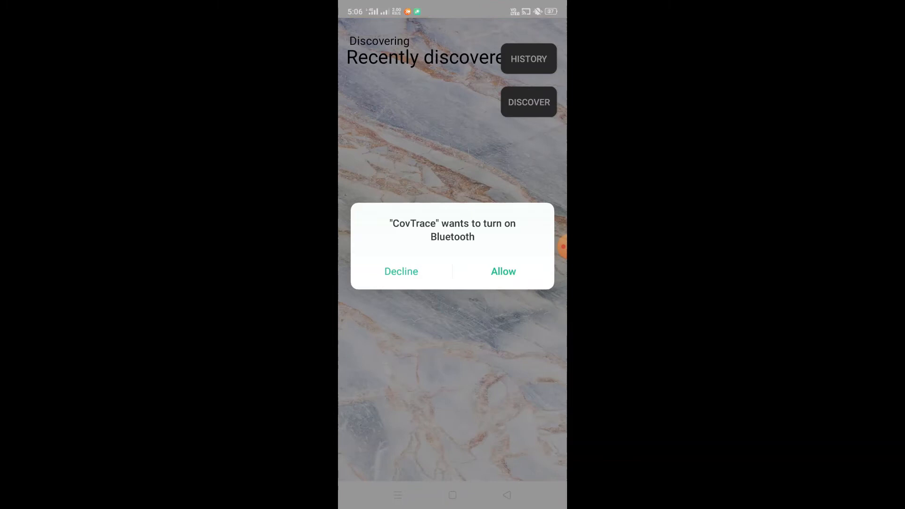
{"action": "left_click", "coordinate": [503, 271]}
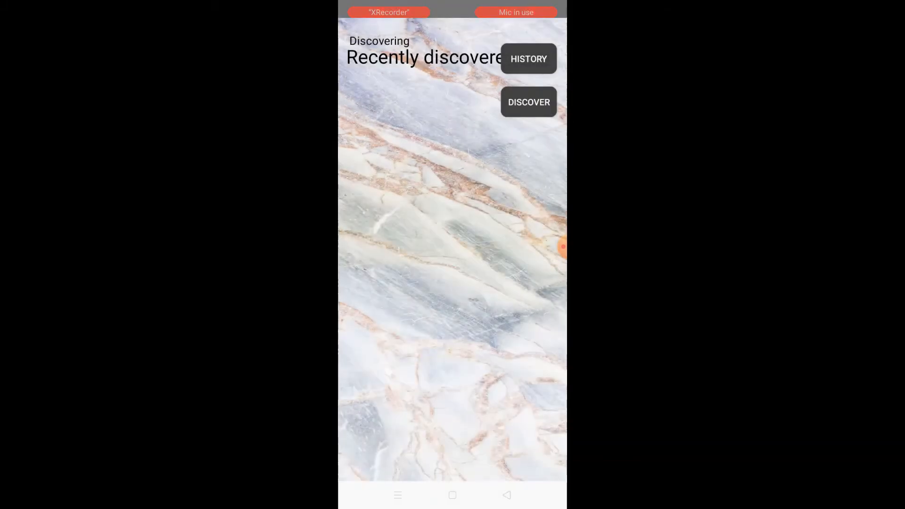
{"action": "left_click", "coordinate": [528, 102]}
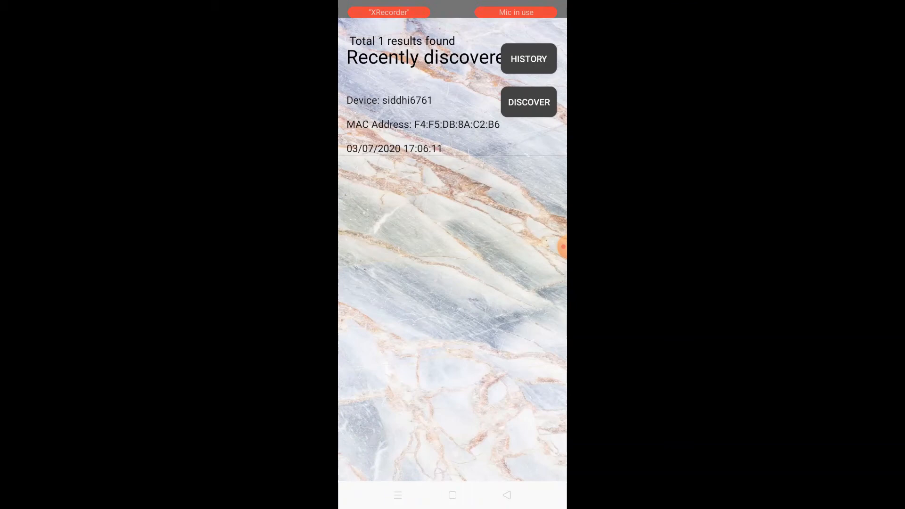
Browse the stored history of 51 detected devices with their MAC addresses and times.
{"action": "left_click", "coordinate": [528, 58]}
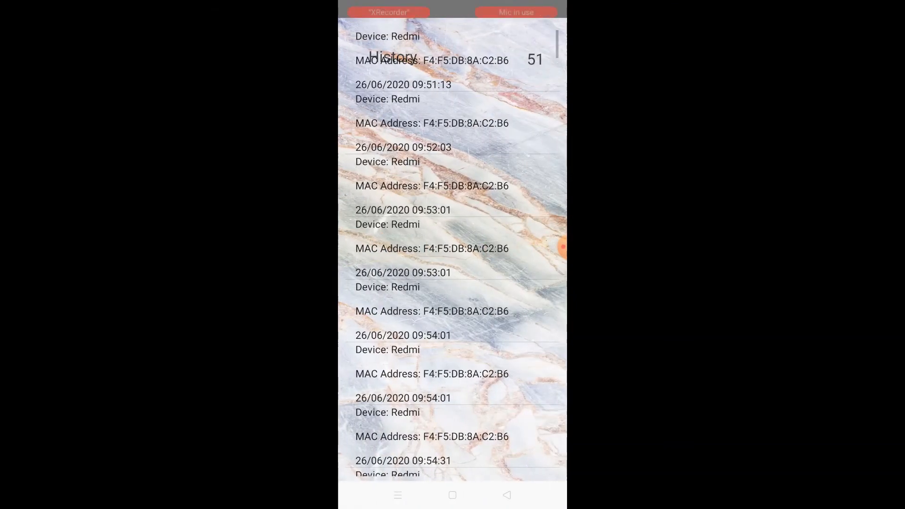
{"action": "scroll", "scroll_direction": "down", "scroll_amount": 3}
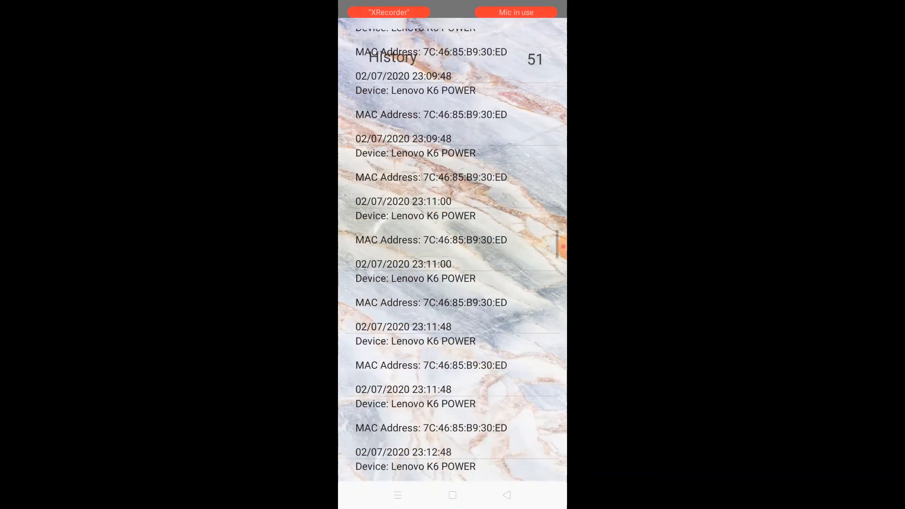
{"action": "scroll", "scroll_direction": "down", "scroll_amount": 3}
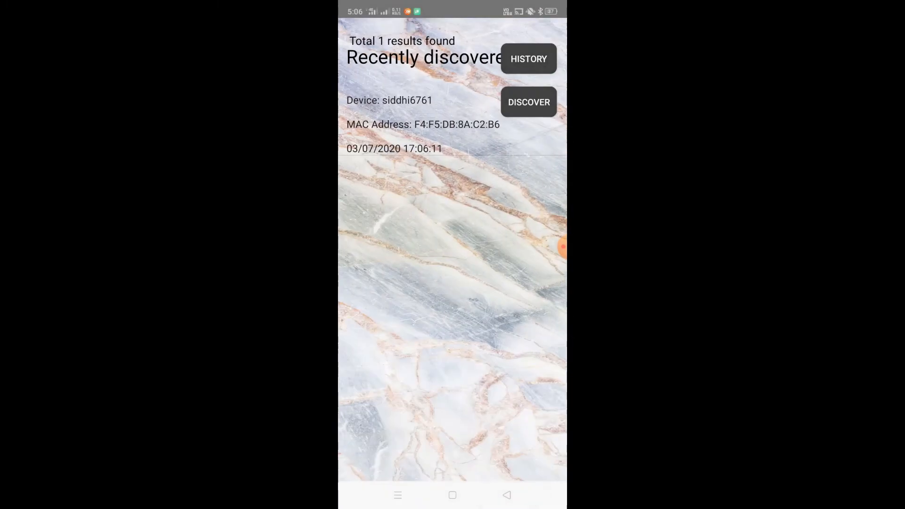
Rescan so the discovery results list two encounters of the nearby device.
{"action": "left_click", "coordinate": [528, 101]}
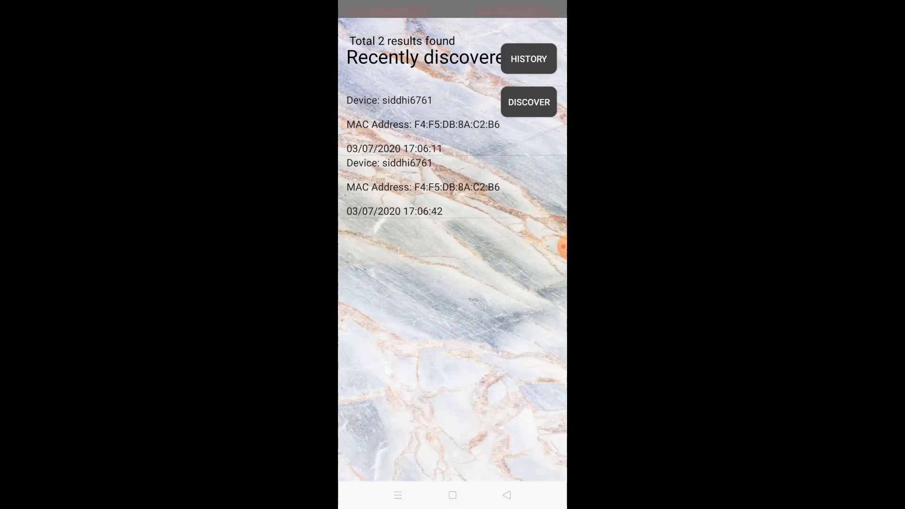